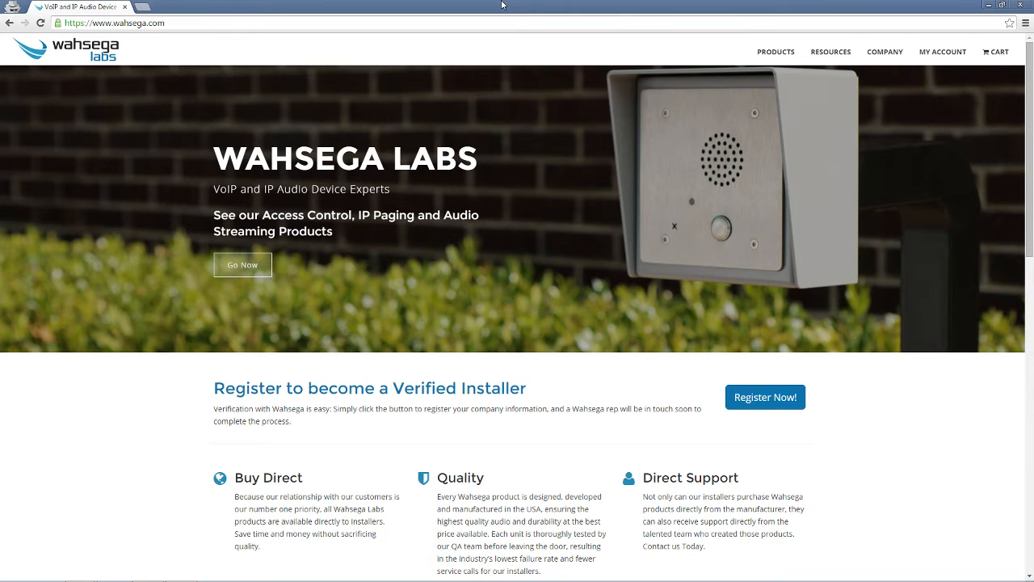
mouse_move(497, 7)
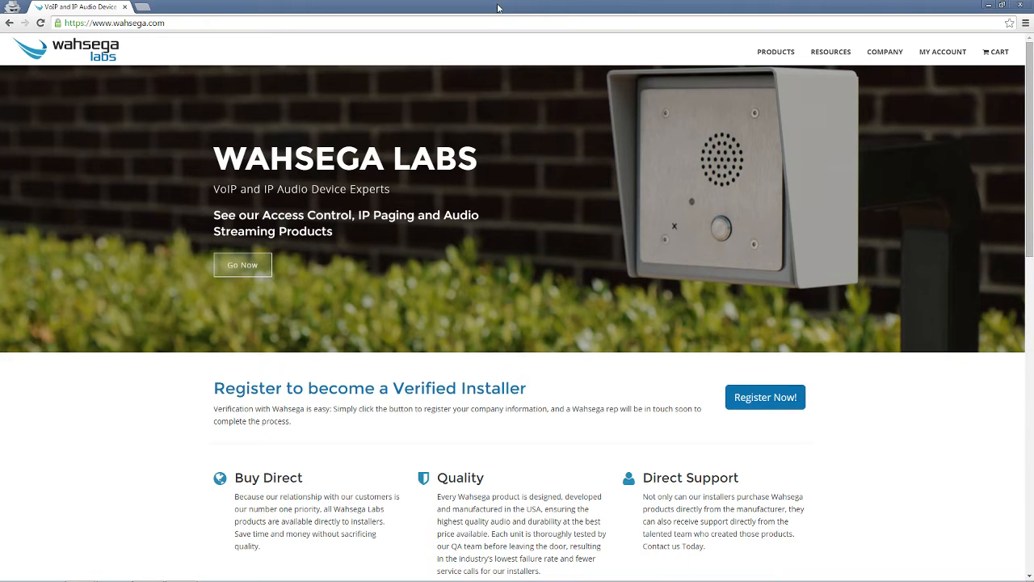
Step: Show IP Paging Zone Controller with VoIP firmware on Wahsega's Downloads page
left_click(831, 52)
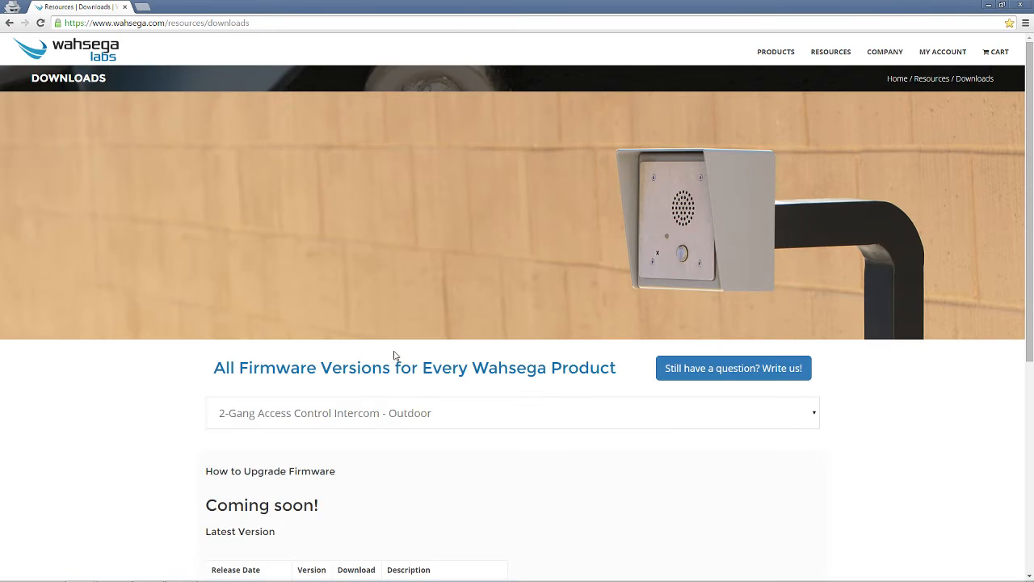
scroll("down", 3)
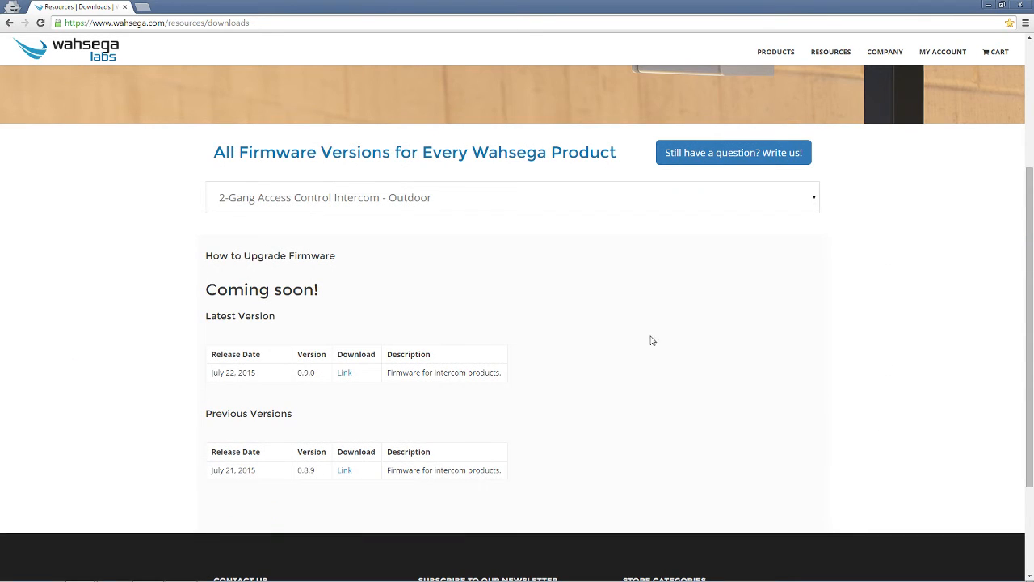
mouse_move(711, 232)
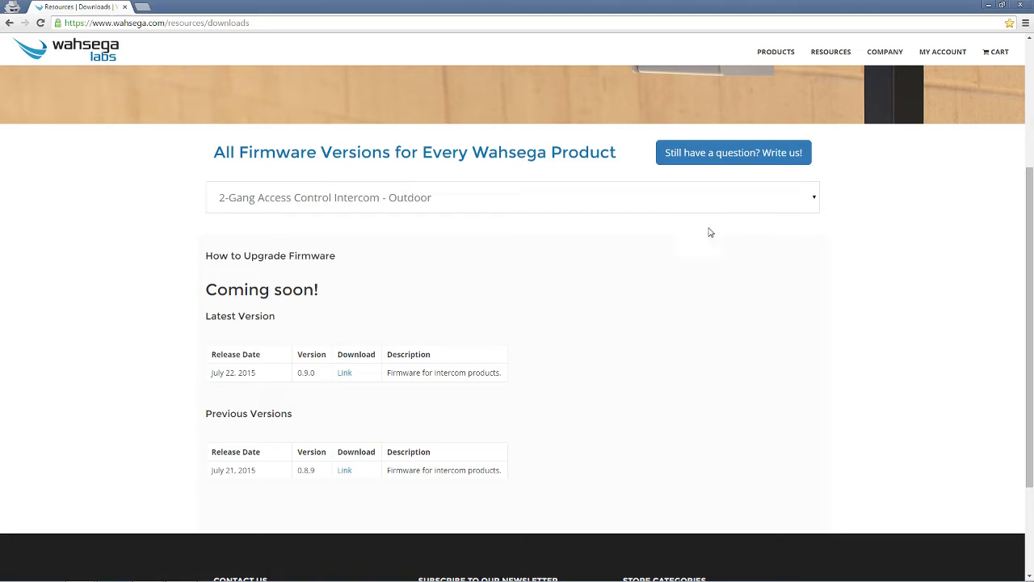
mouse_move(823, 232)
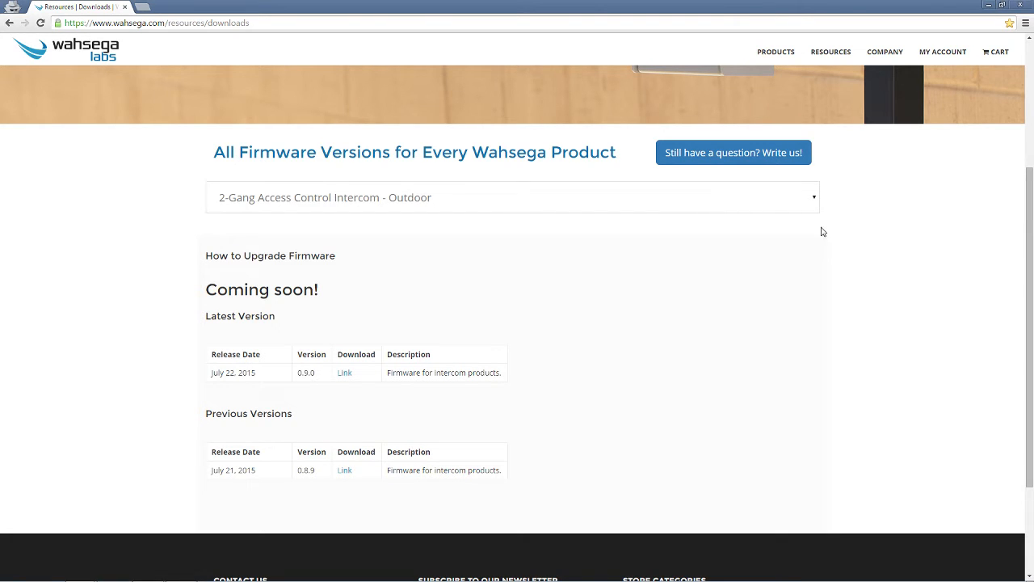
mouse_move(813, 202)
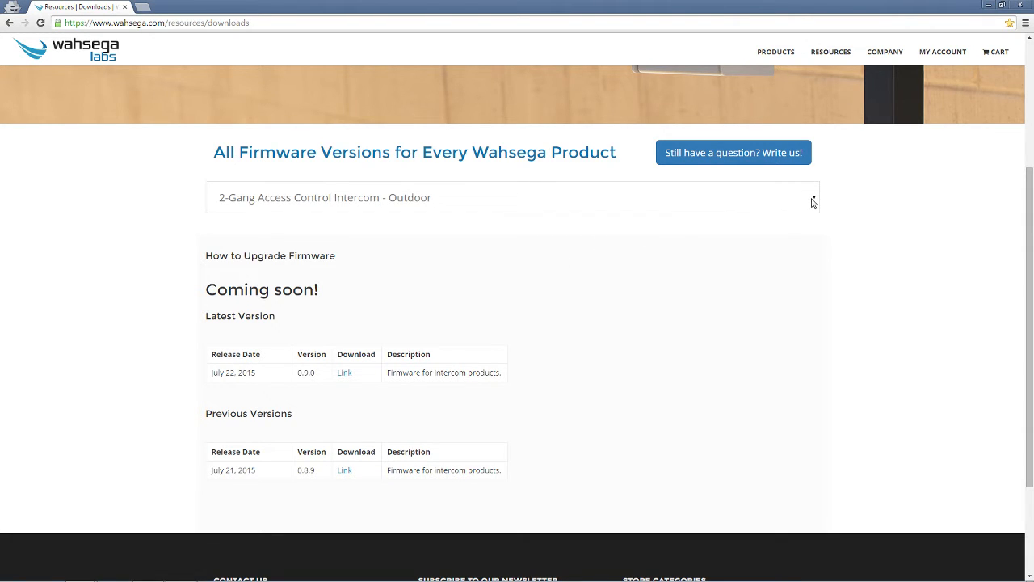
left_click(513, 197)
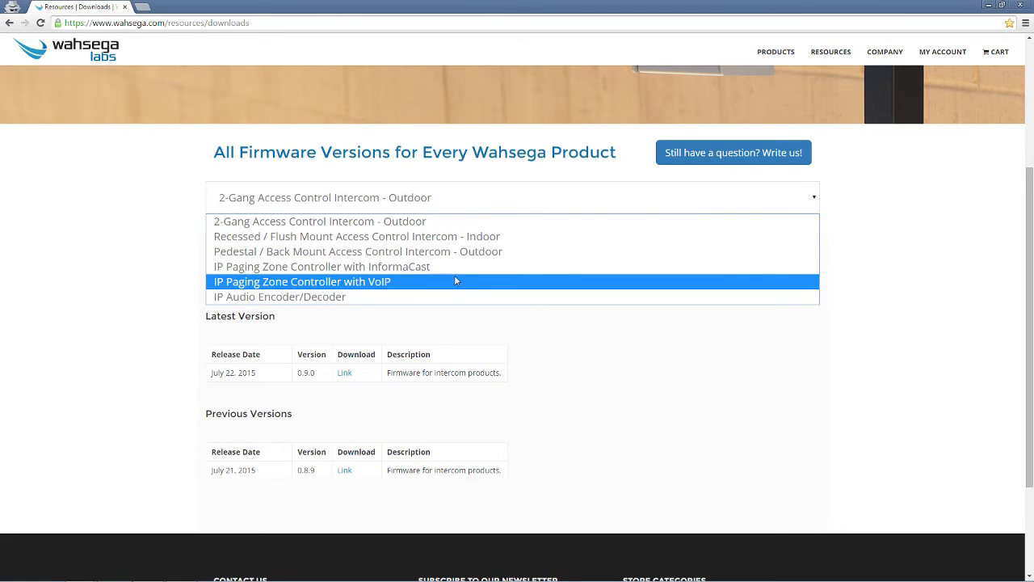
mouse_move(458, 284)
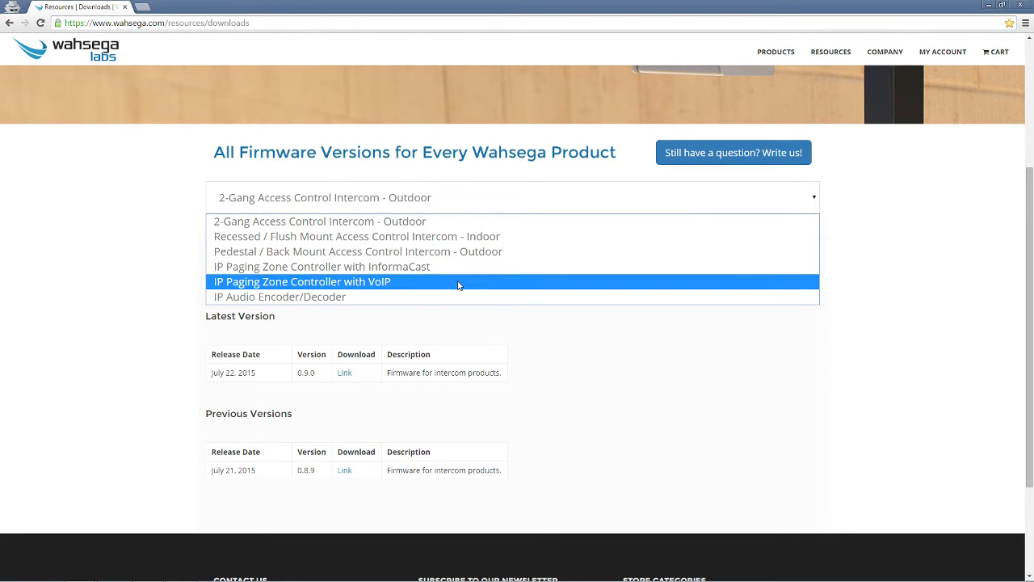
mouse_move(450, 289)
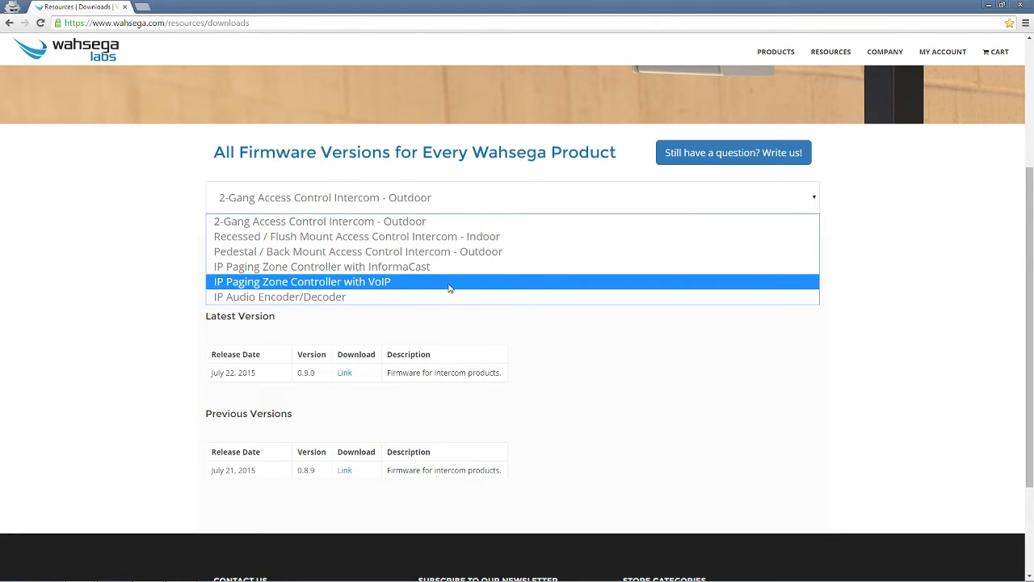
left_click(301, 282)
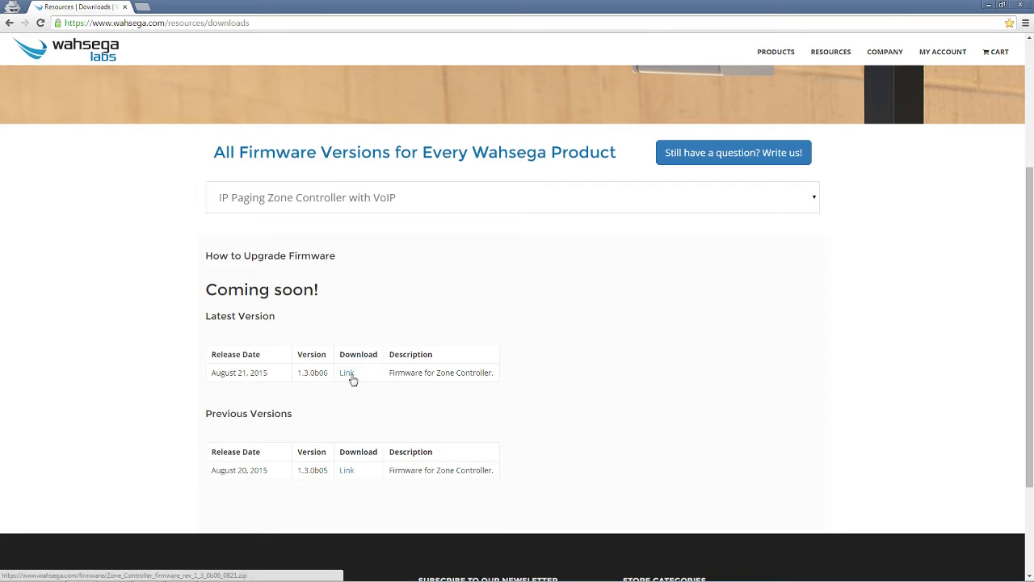
Step: Download the 1.3.0b06 firmware zip and extract it into its suggested Downloads folder
left_click(346, 372)
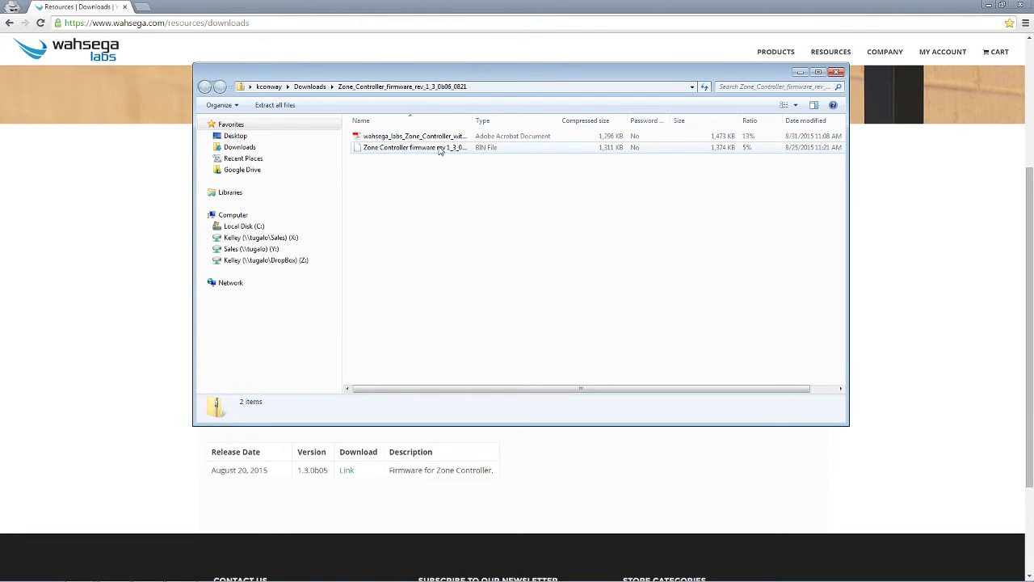
mouse_move(434, 153)
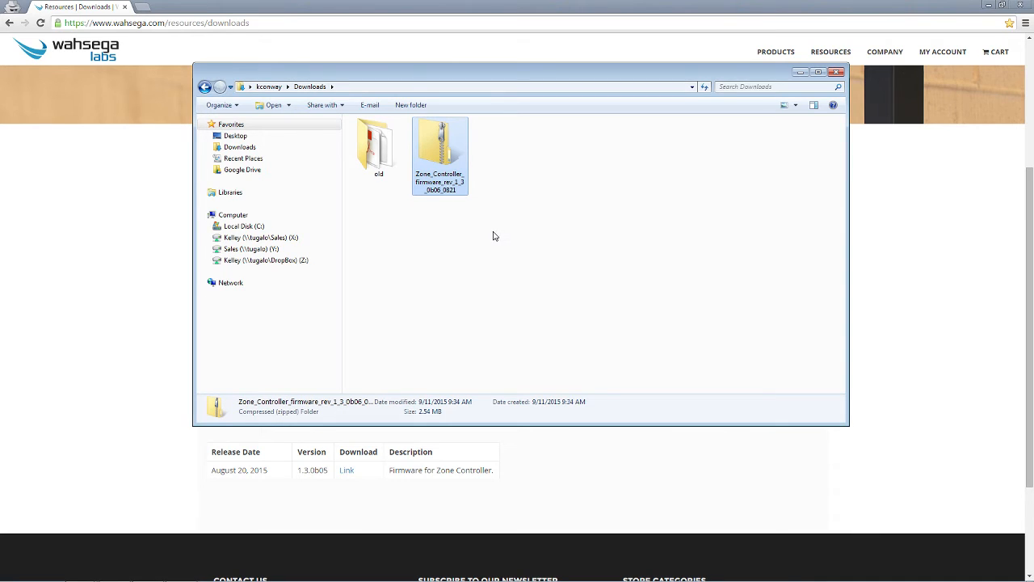
right_click(439, 153)
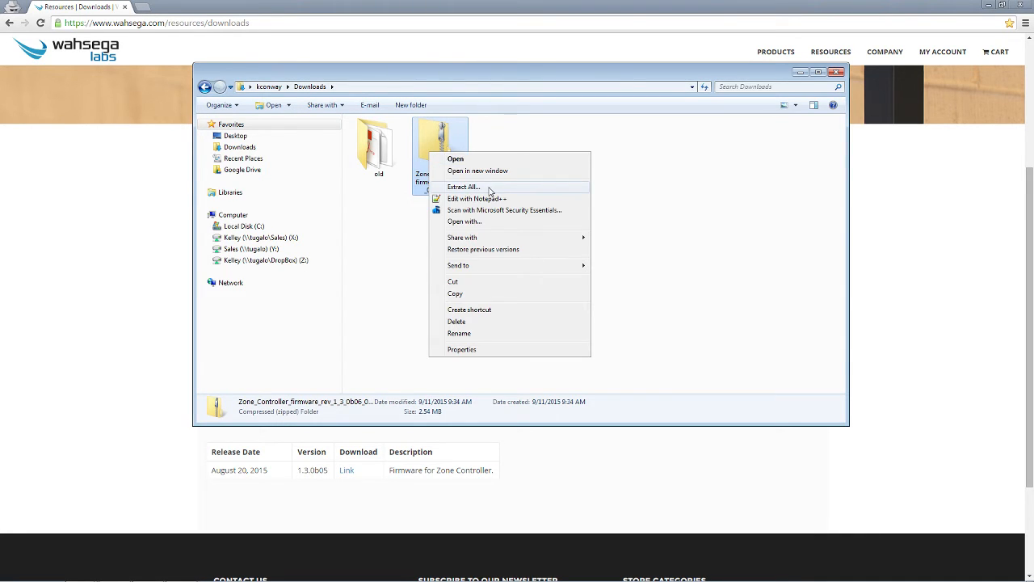
left_click(463, 187)
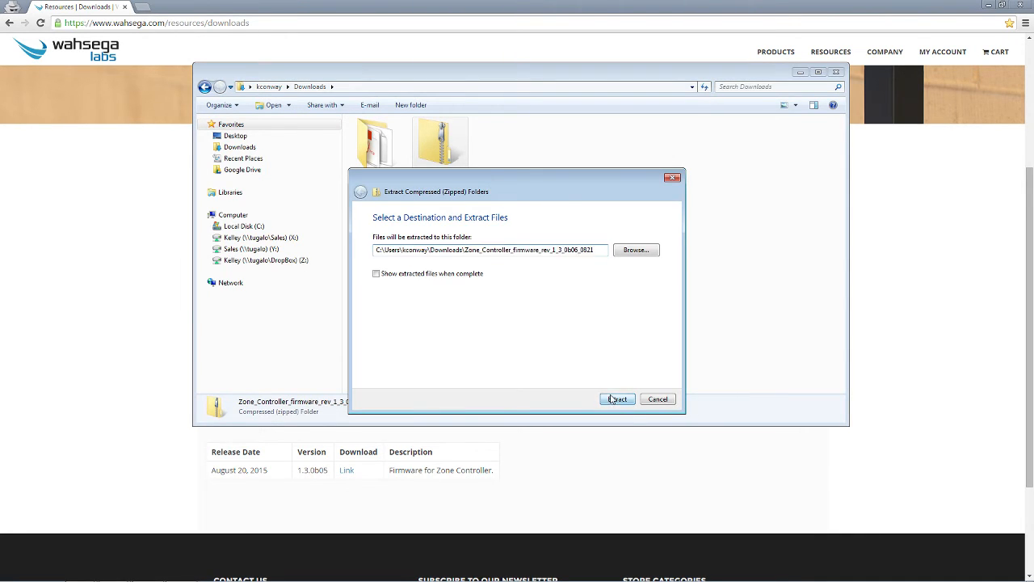
left_click(617, 398)
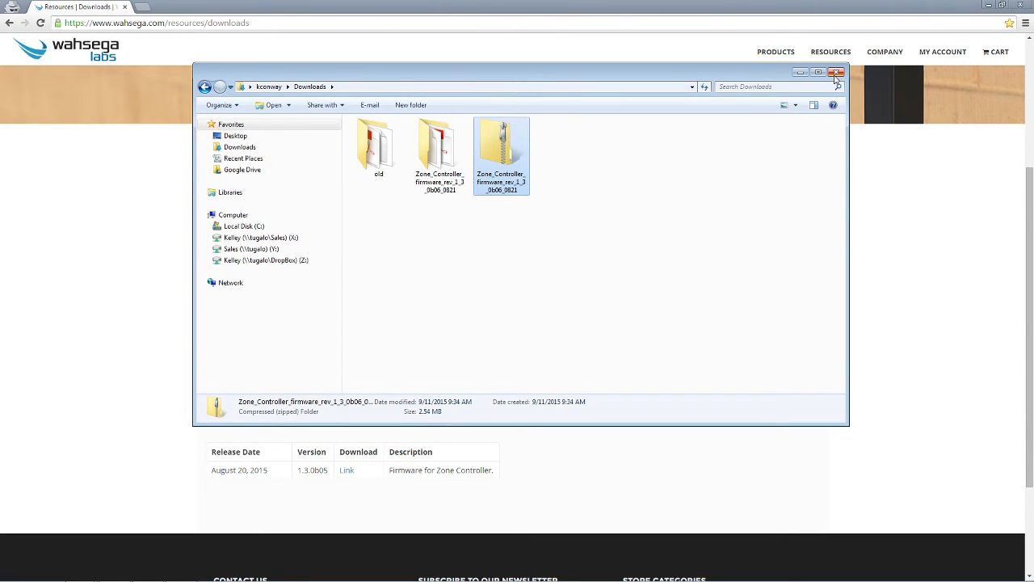
left_click(837, 72)
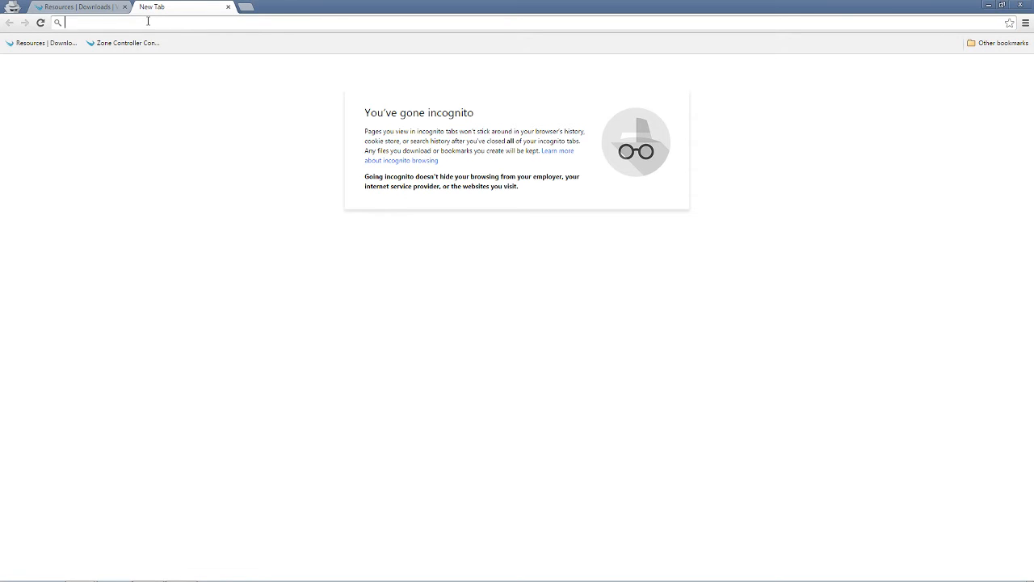
Step: Paste the controller address 192.168.96.131 into a new tab and log in
right_click(145, 22)
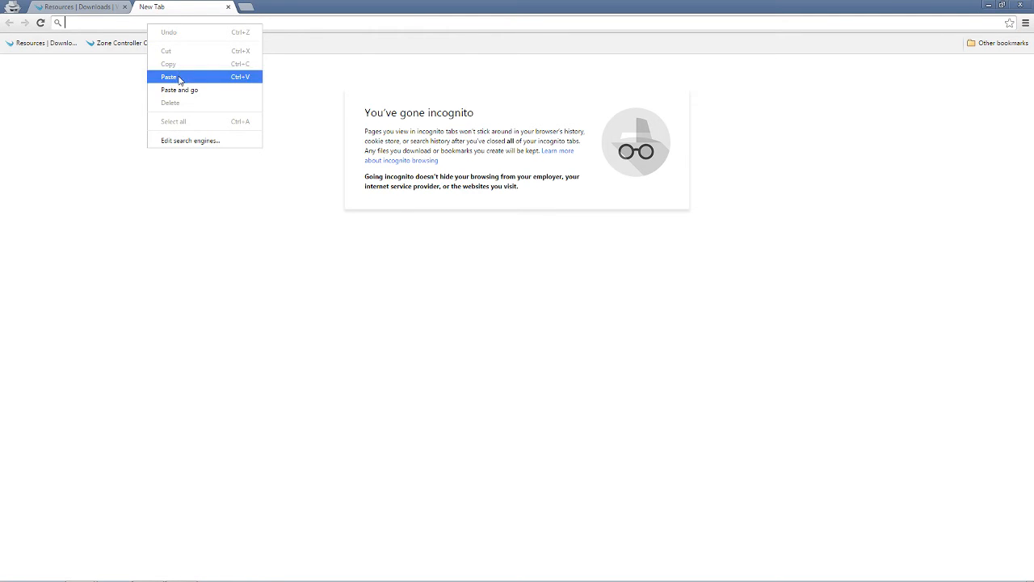
left_click(168, 76)
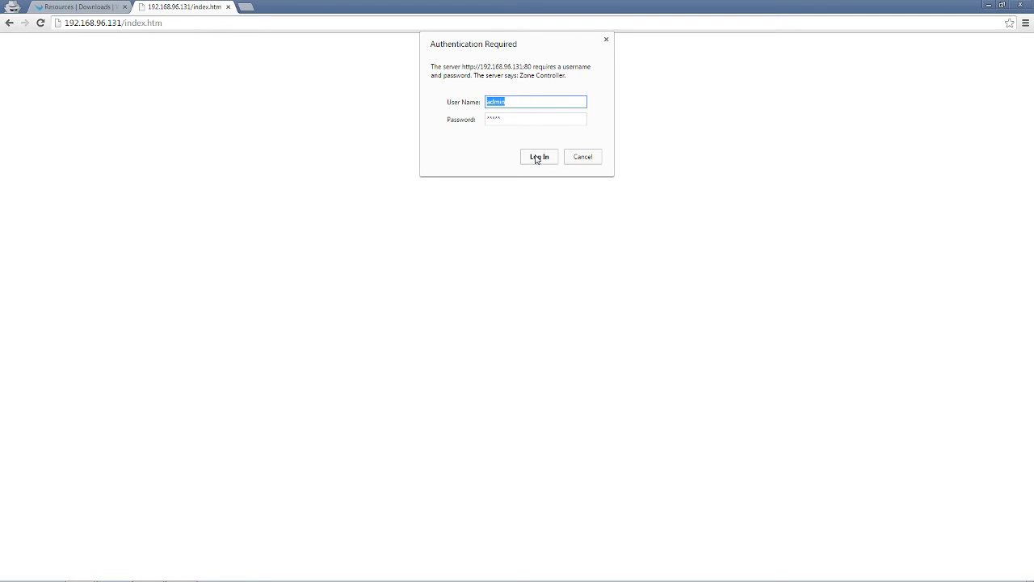
left_click(539, 157)
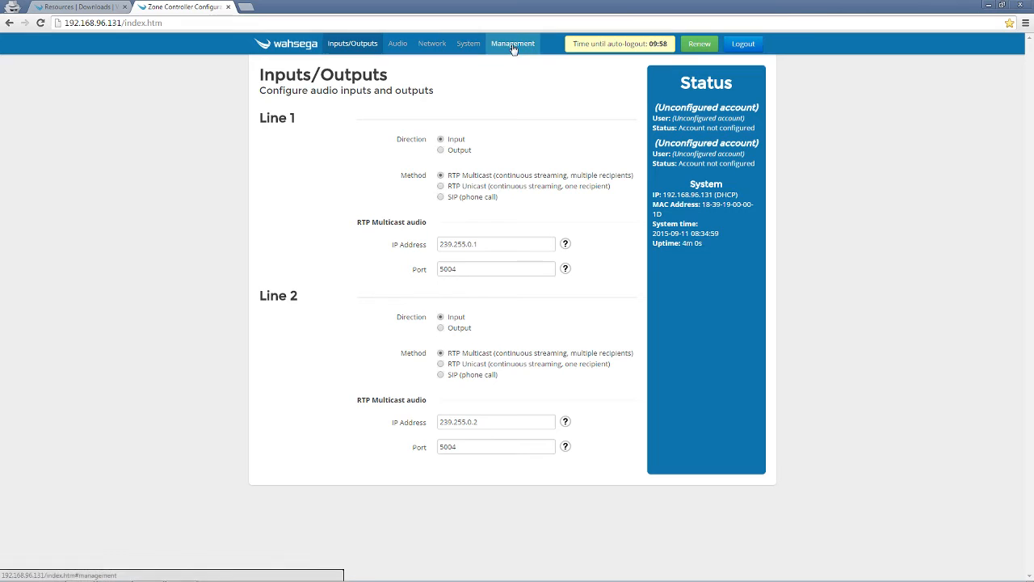
left_click(512, 44)
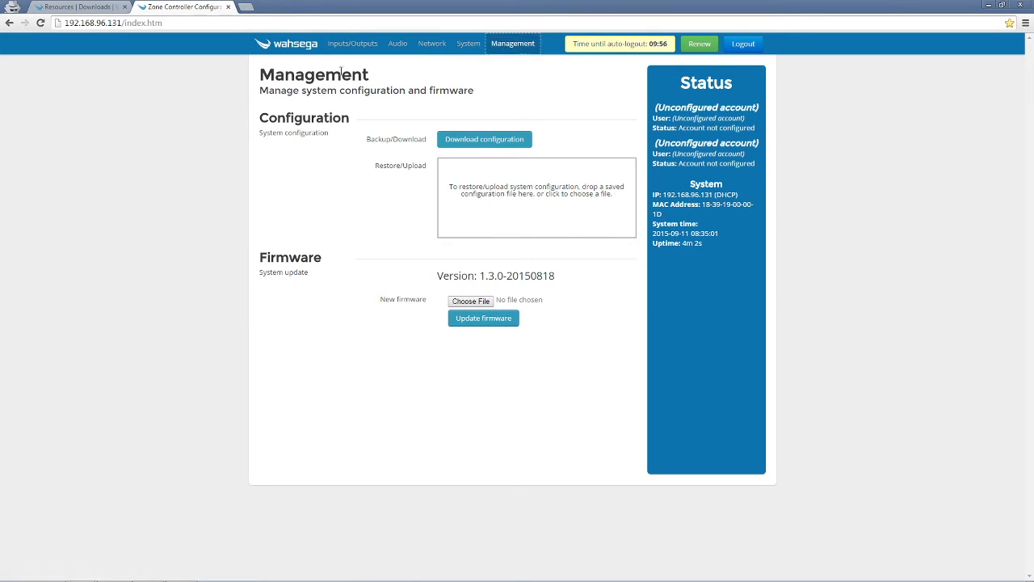
mouse_move(287, 127)
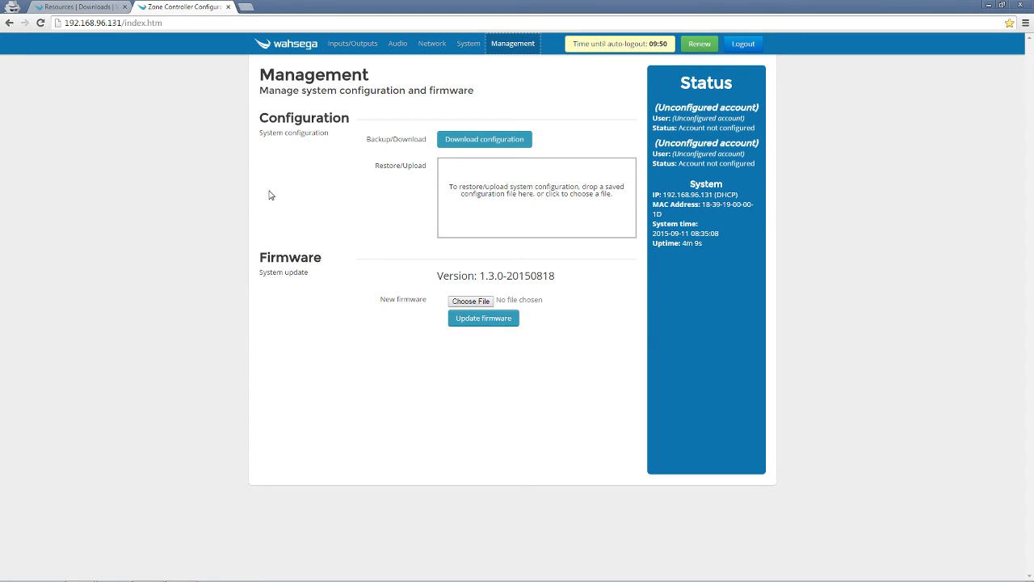
mouse_move(354, 312)
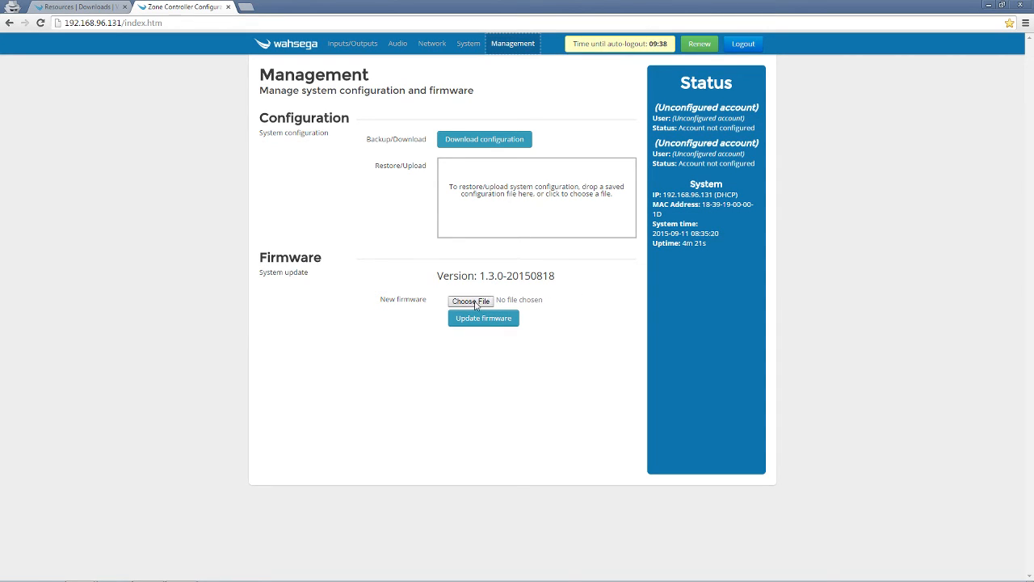
mouse_move(476, 321)
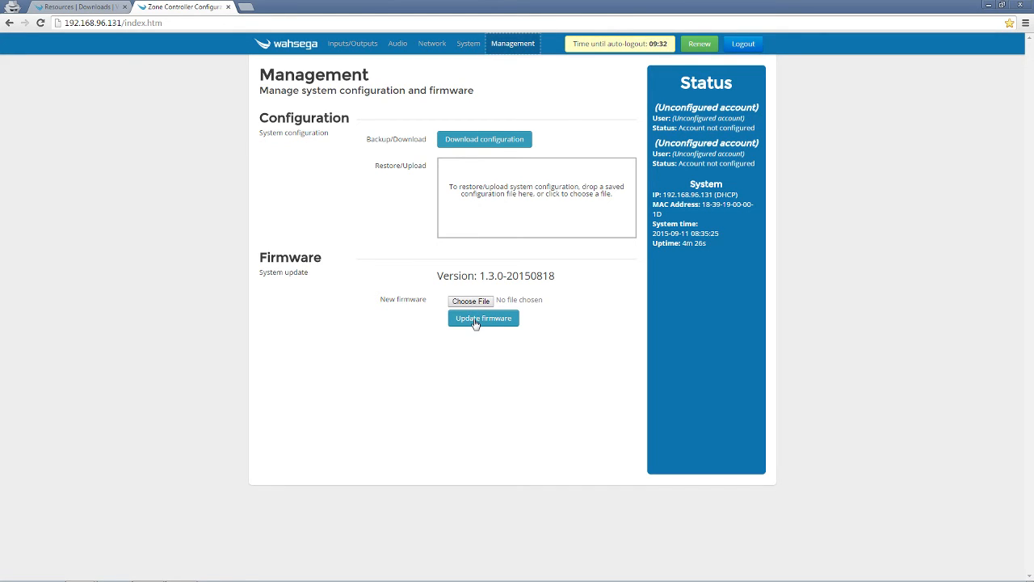
left_click(483, 318)
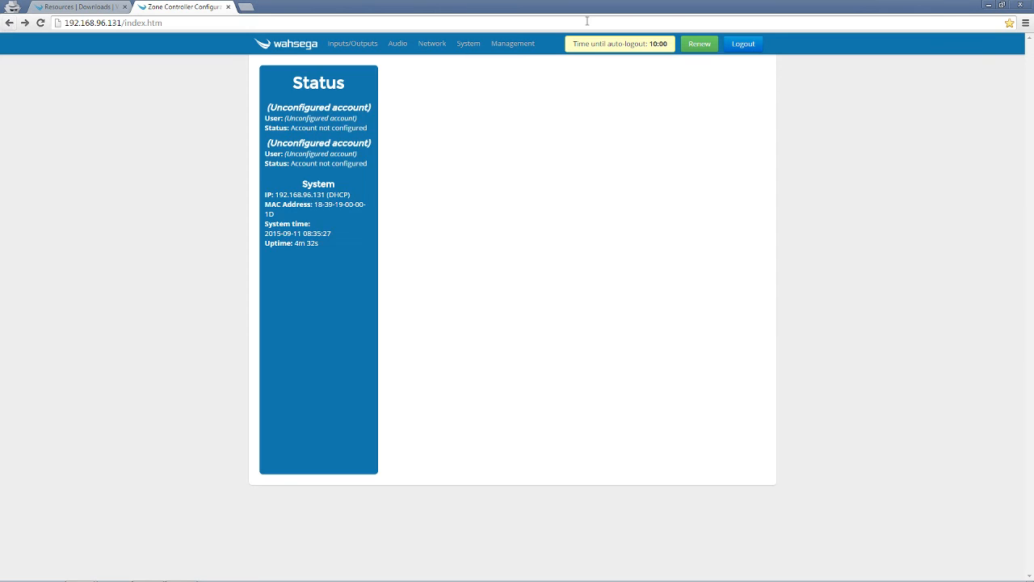
left_click(513, 44)
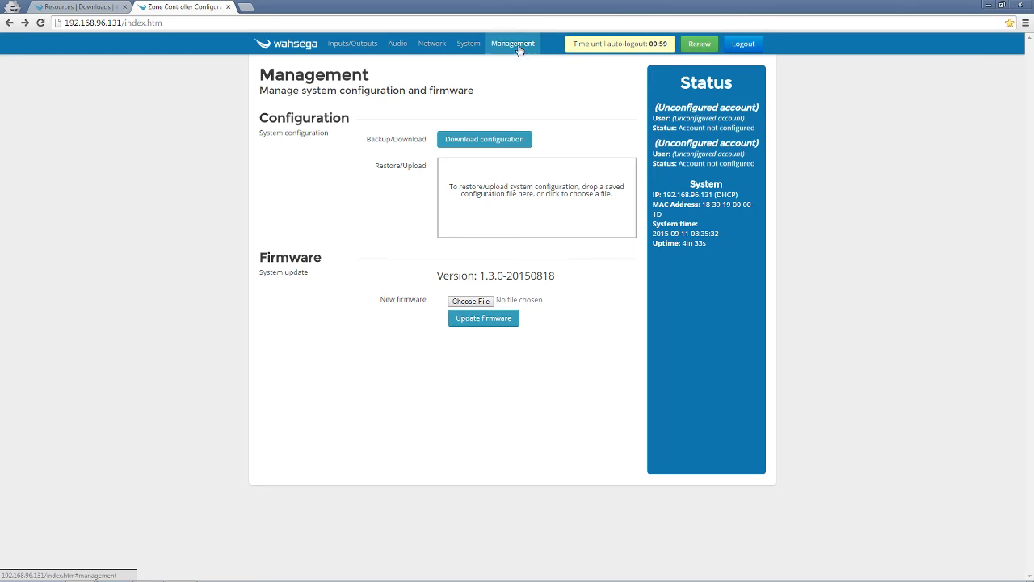
Step: Select the .bin file from the Zone_Controller_firmware folder and start the firmware update
left_click(471, 301)
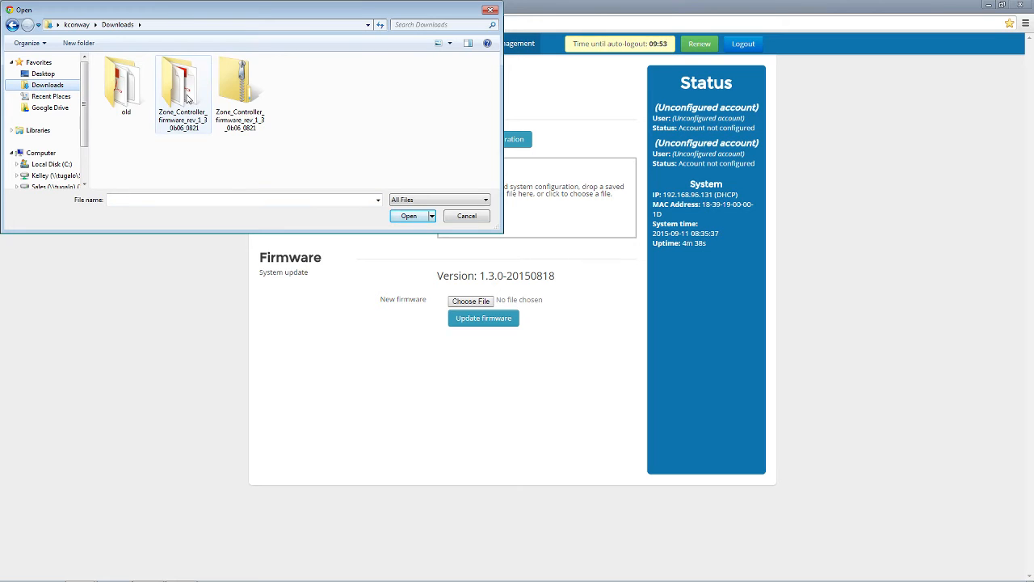
double_click(182, 92)
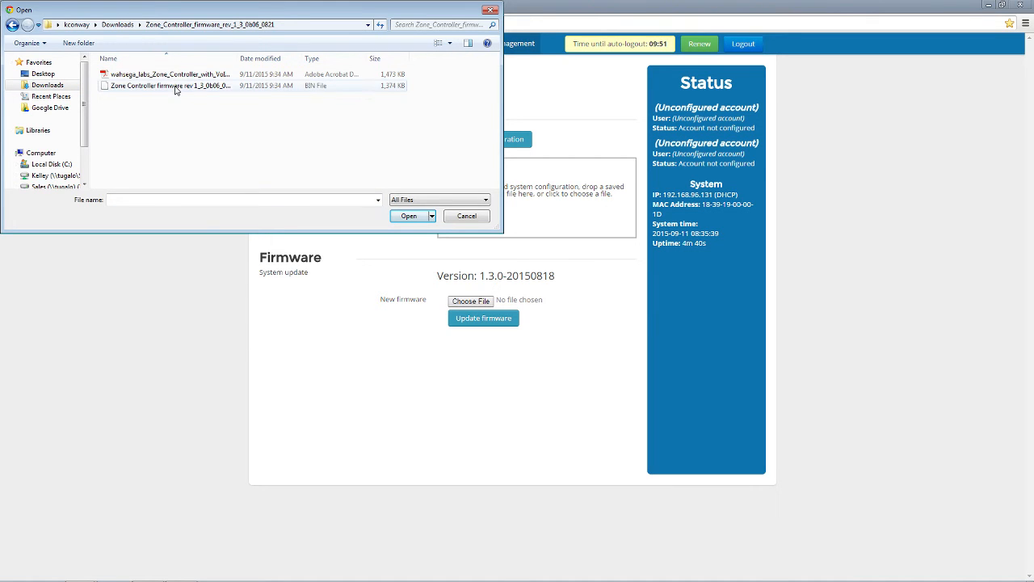
double_click(165, 85)
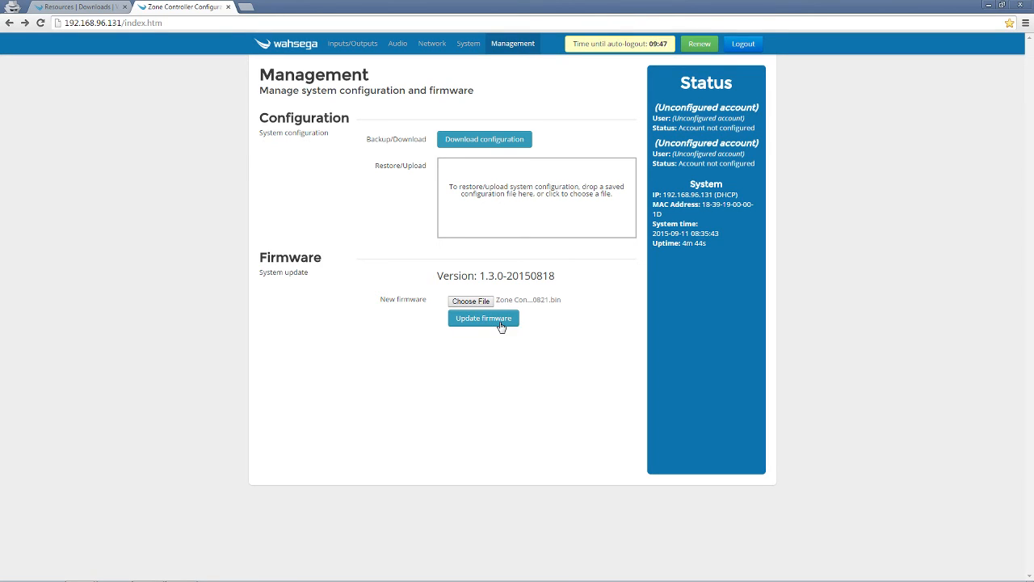
left_click(484, 318)
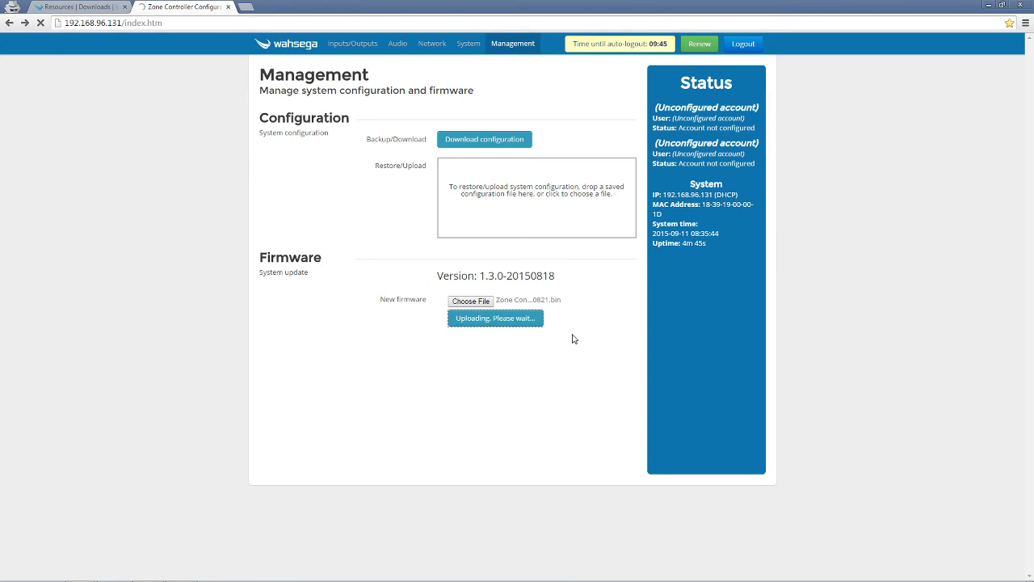
mouse_move(562, 315)
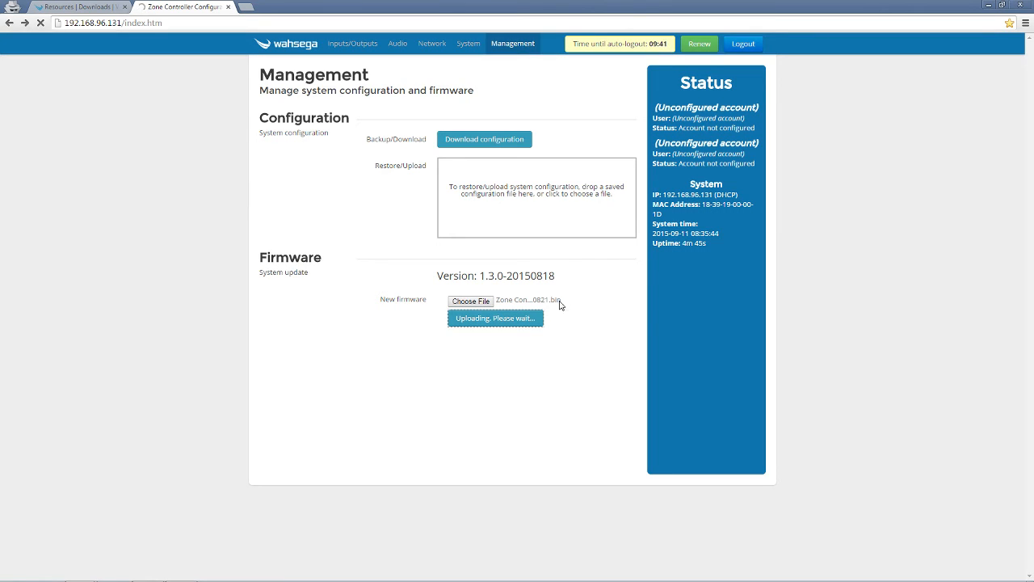
mouse_move(576, 308)
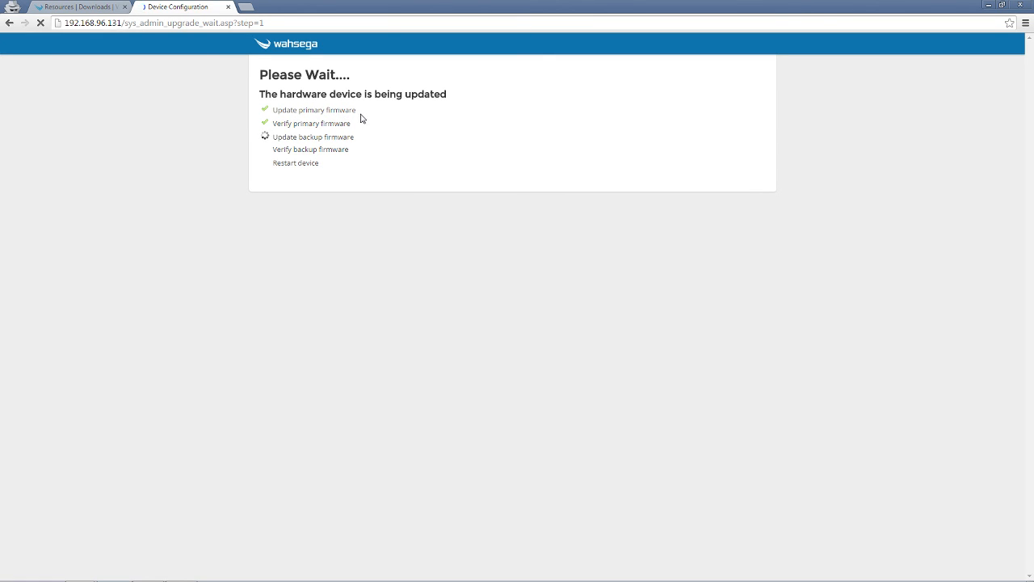
mouse_move(338, 133)
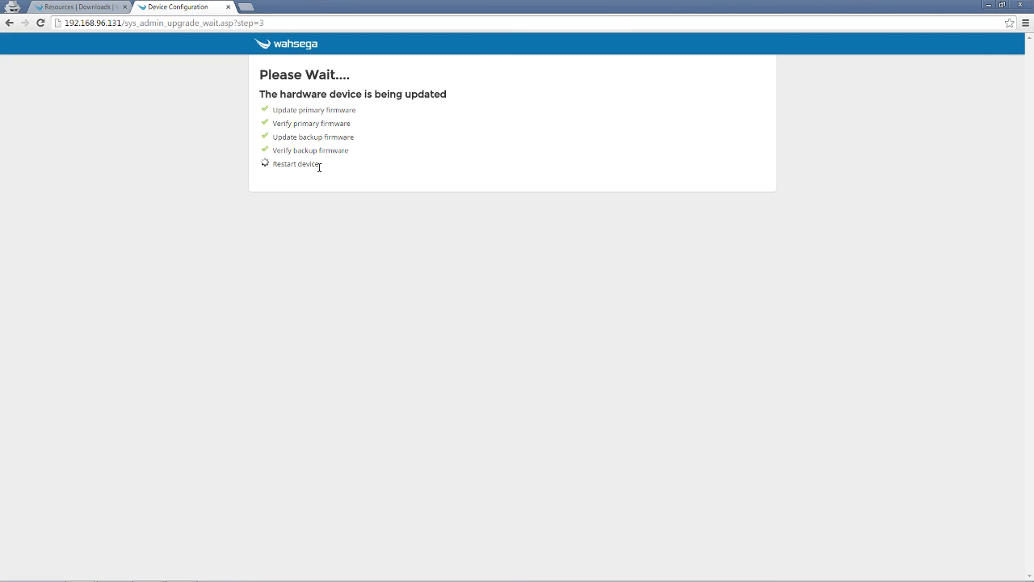
mouse_move(409, 200)
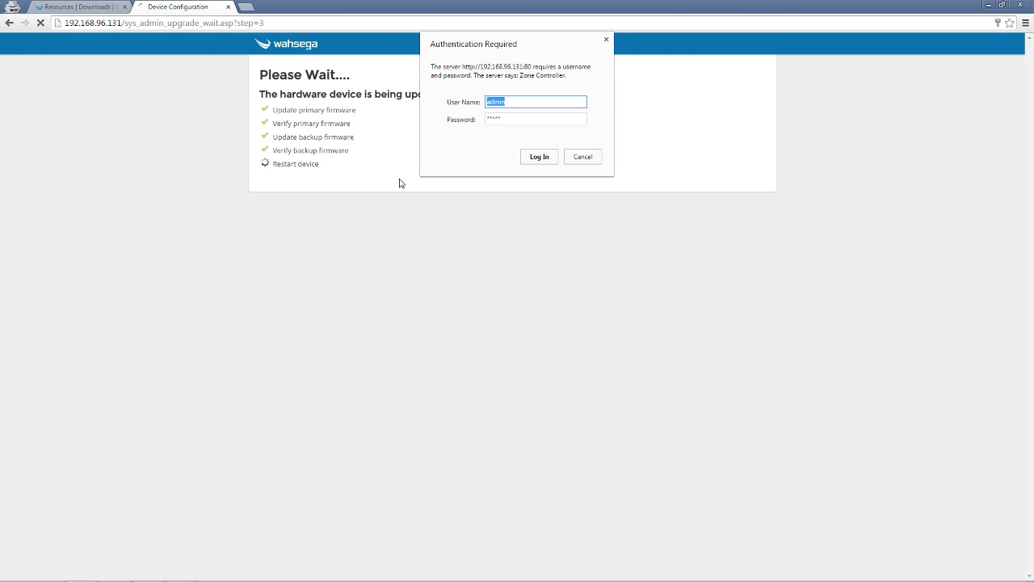
mouse_move(454, 88)
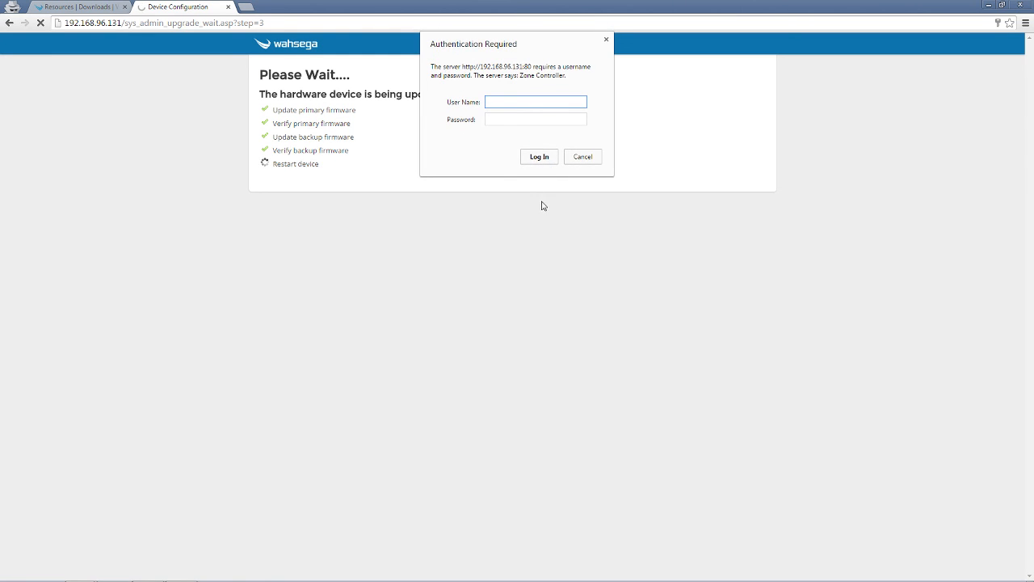
Step: Log back in to the restarted controller with the admin credentials
type("admin")
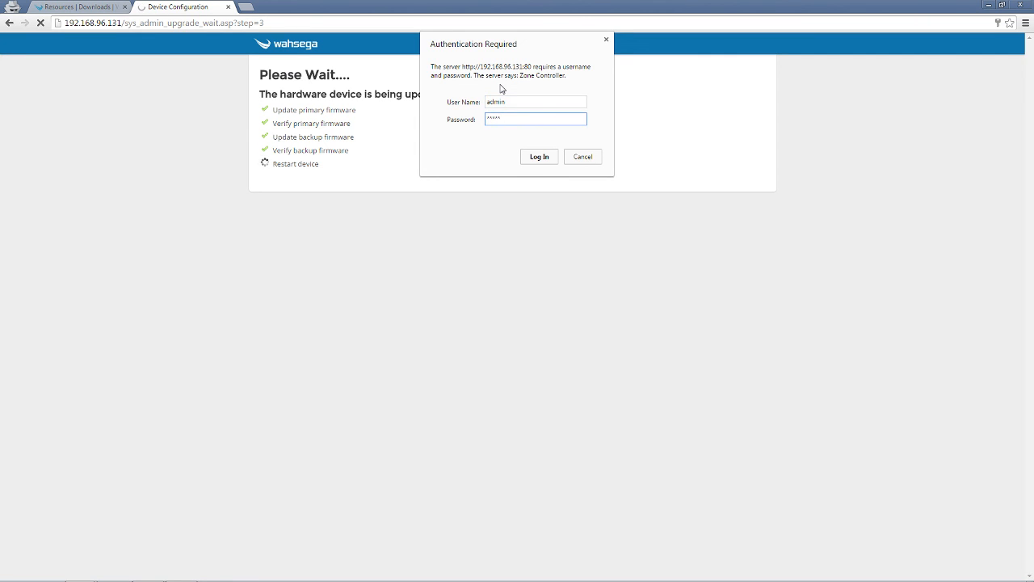
left_click(538, 156)
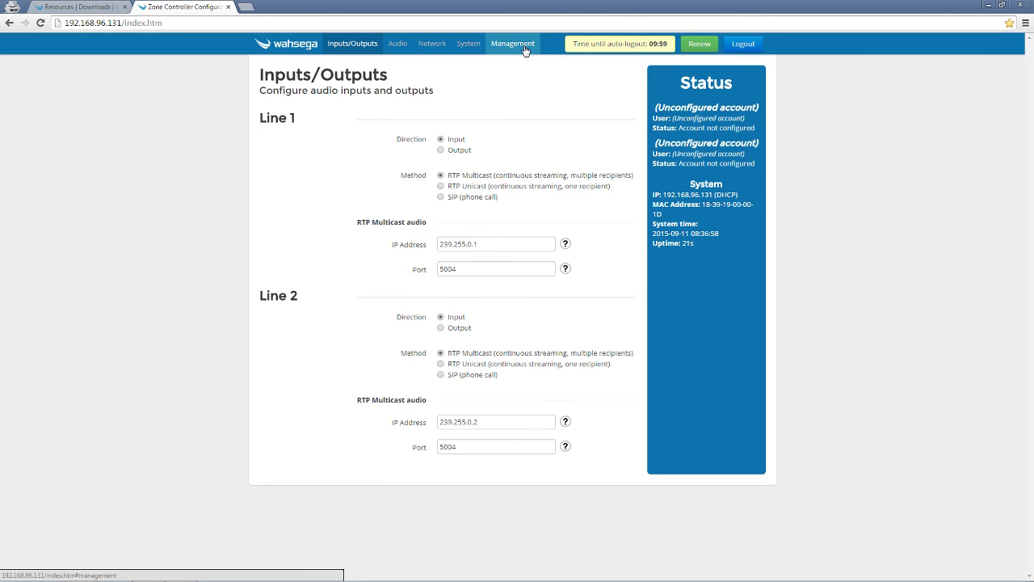
Step: Open the Management tab and highlight firmware version 1.3.0-20150821
left_click(513, 42)
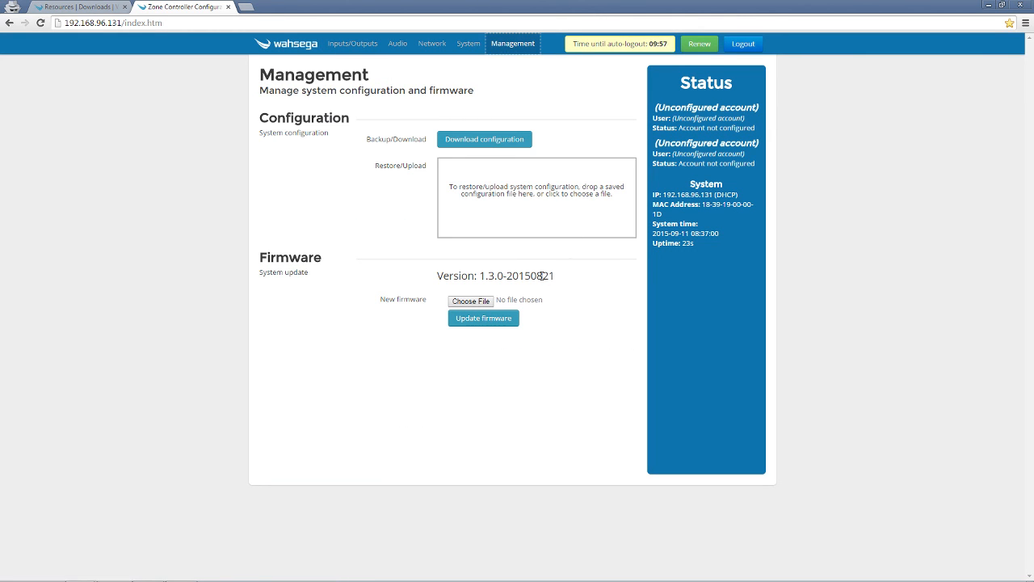
double_click(548, 276)
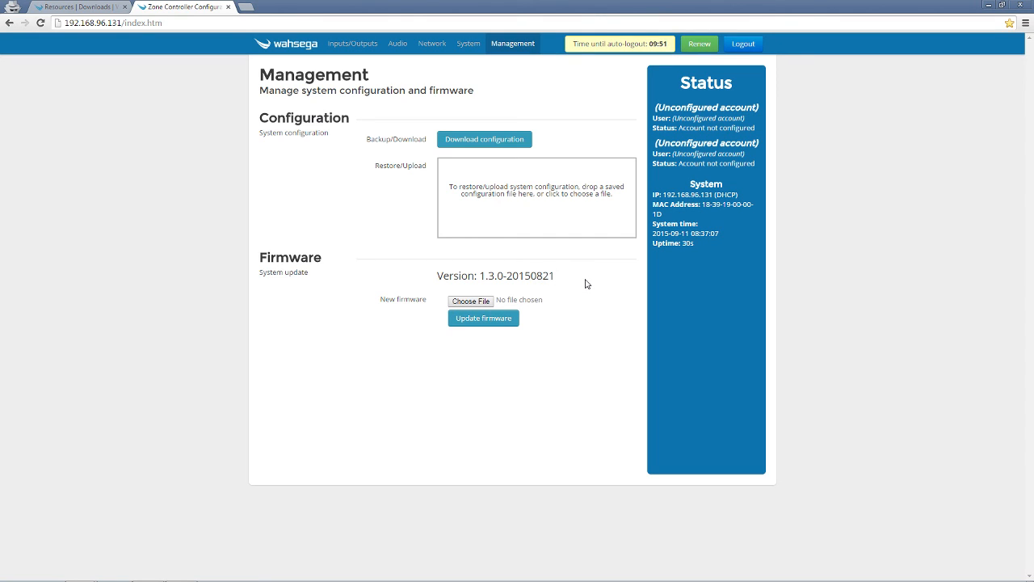
mouse_move(562, 296)
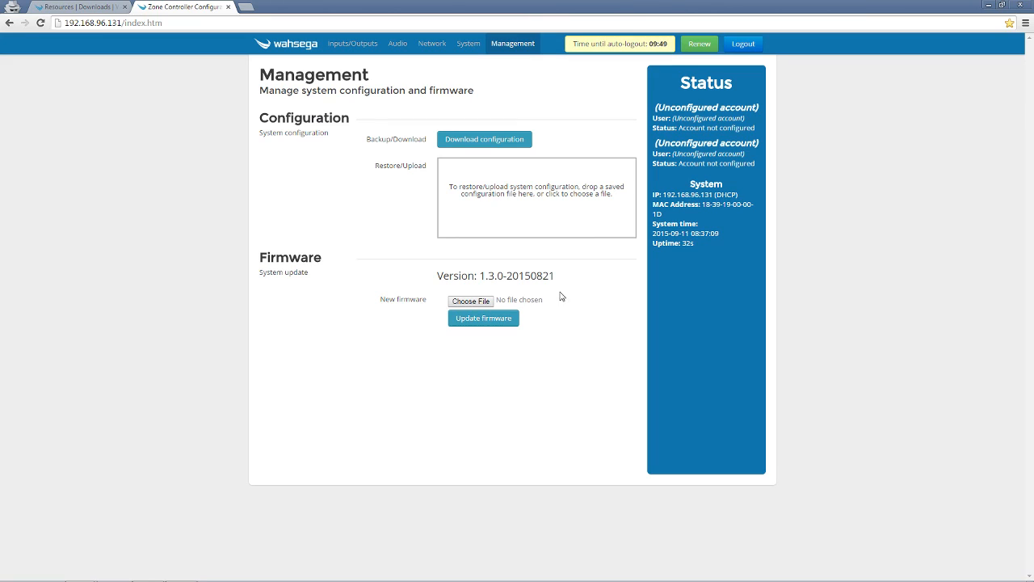